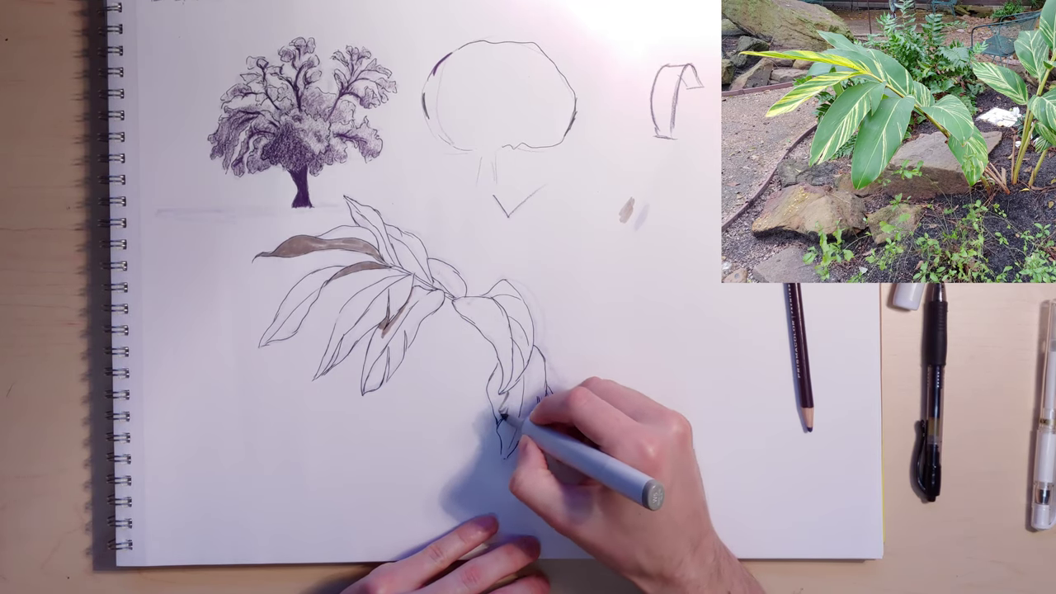
{"action": "left_click_drag", "start_coordinate": [529, 438], "coordinate": [545, 372]}
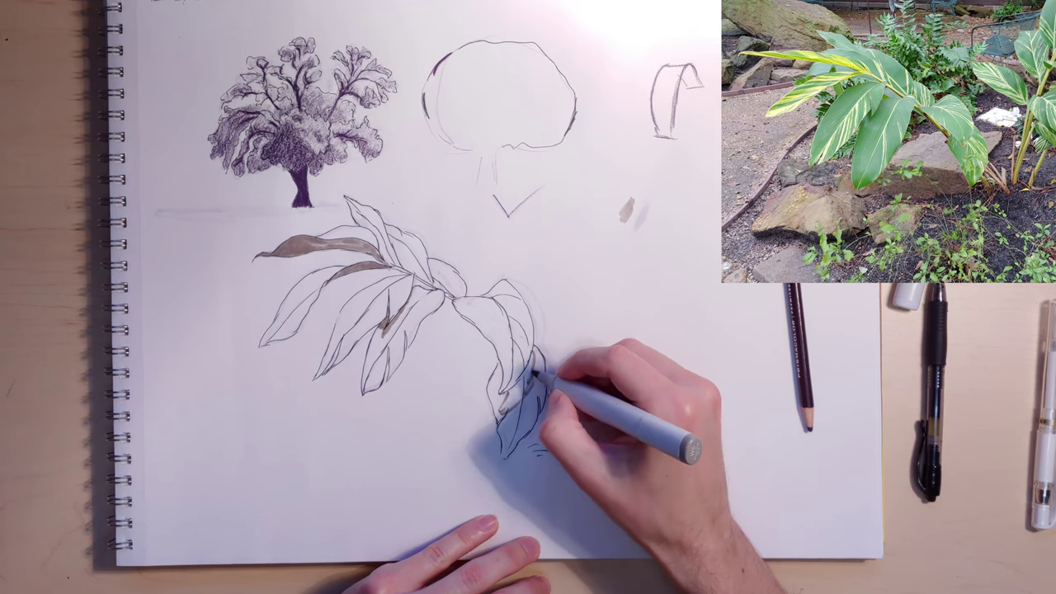